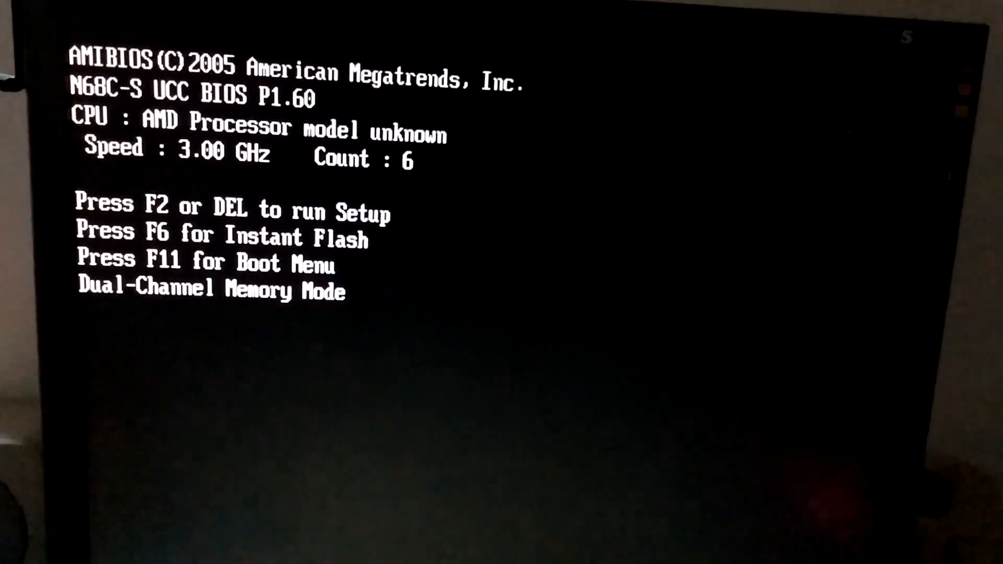
- Bring up the boot device menu with F11 to boot from the BlueCon media
{"action": "key", "text": "f11"}
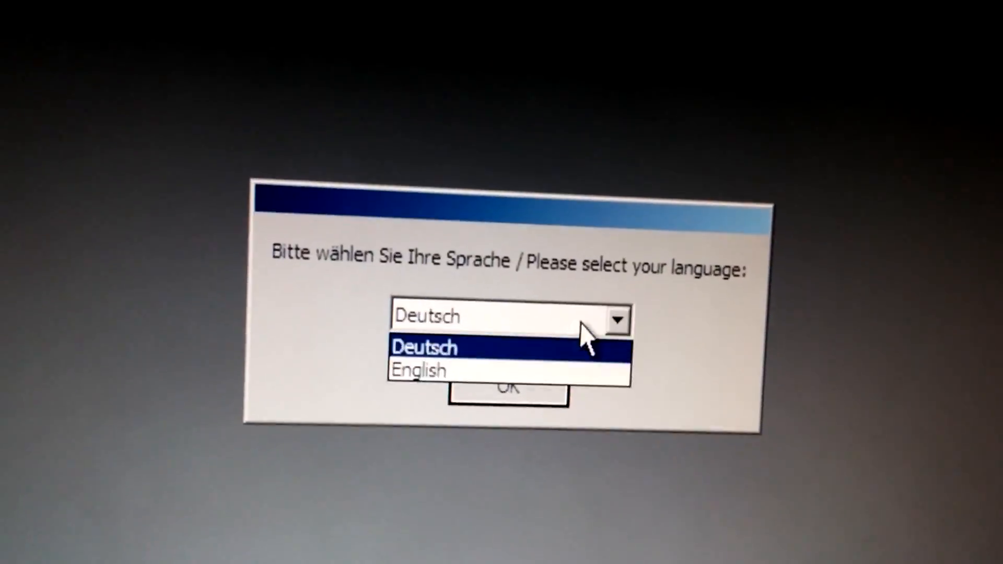
- Choose English as the BlueCon language and accept the license agreement
{"action": "left_click", "coordinate": [420, 370]}
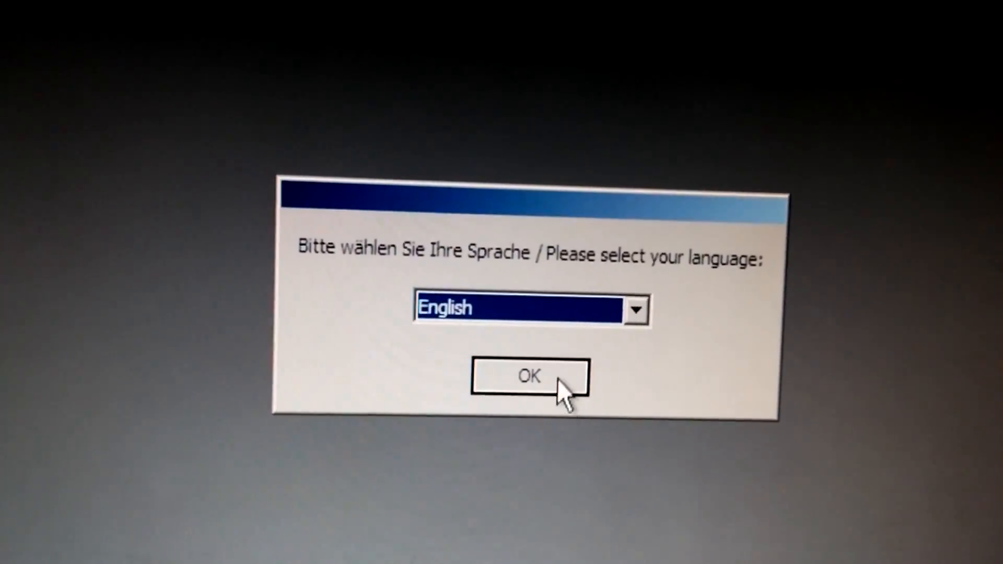
{"action": "left_click", "coordinate": [529, 376]}
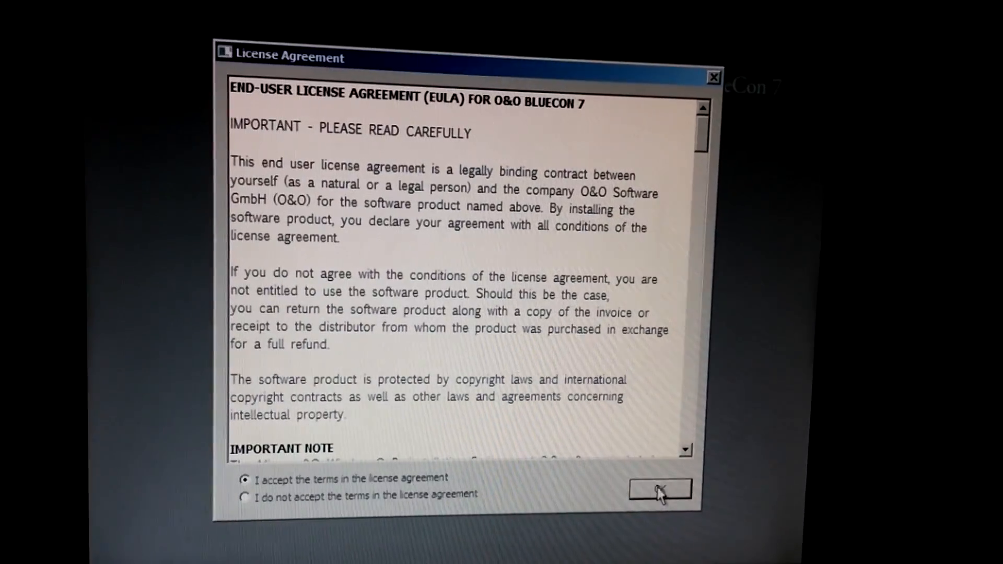
{"action": "left_click", "coordinate": [660, 489]}
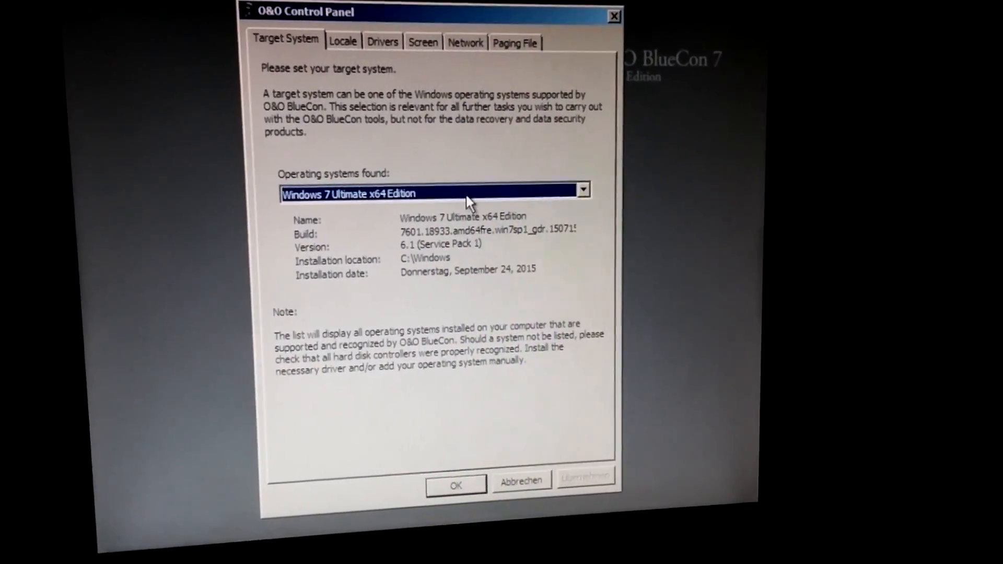
- Confirm Windows 7 Ultimate x64 Edition as the target operating system
{"action": "left_click", "coordinate": [582, 189]}
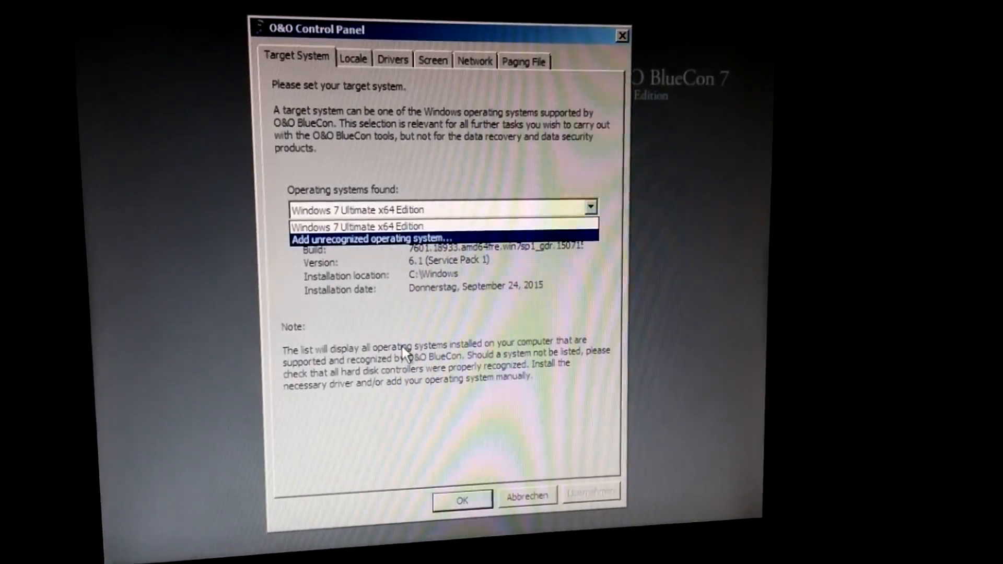
{"action": "left_click", "coordinate": [355, 226]}
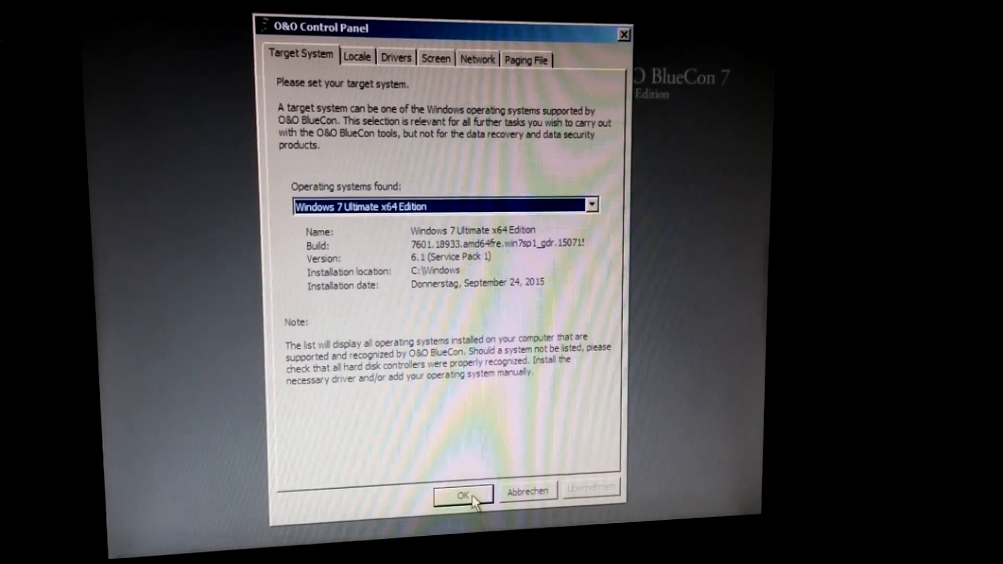
{"action": "left_click", "coordinate": [463, 495]}
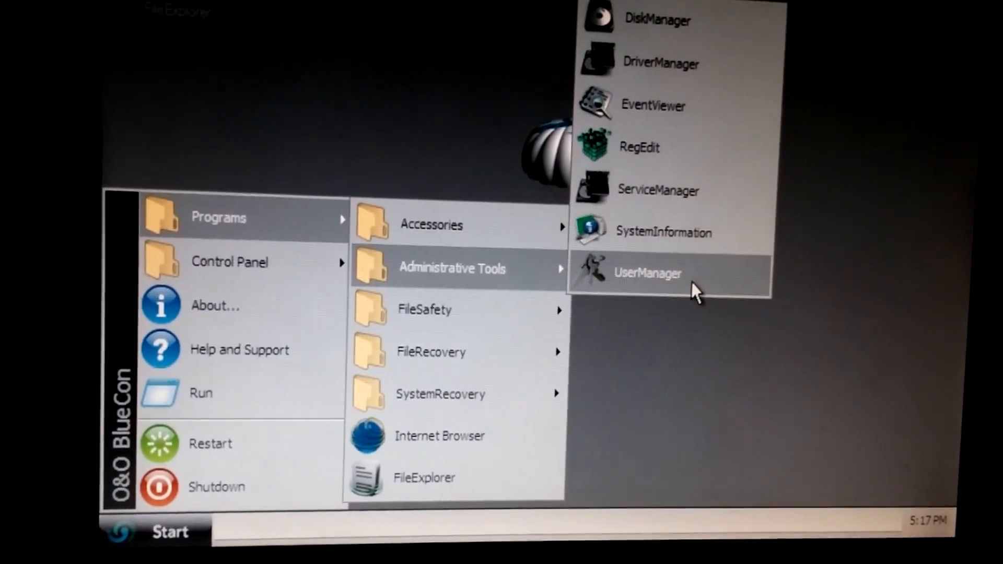
- Launch UserManager from Administrative Tools and select account 123 for editing
{"action": "left_click", "coordinate": [648, 273]}
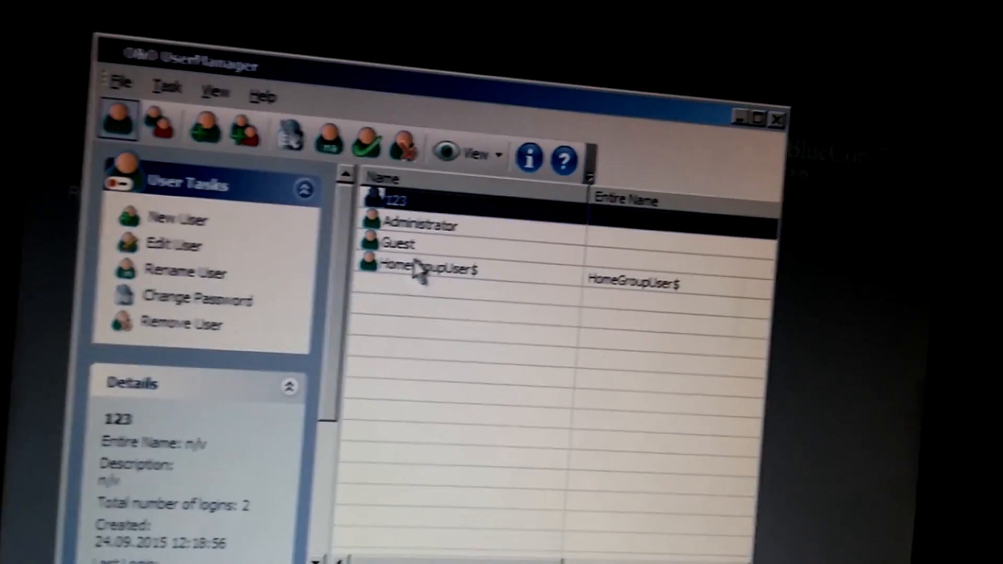
{"action": "left_click", "coordinate": [423, 215]}
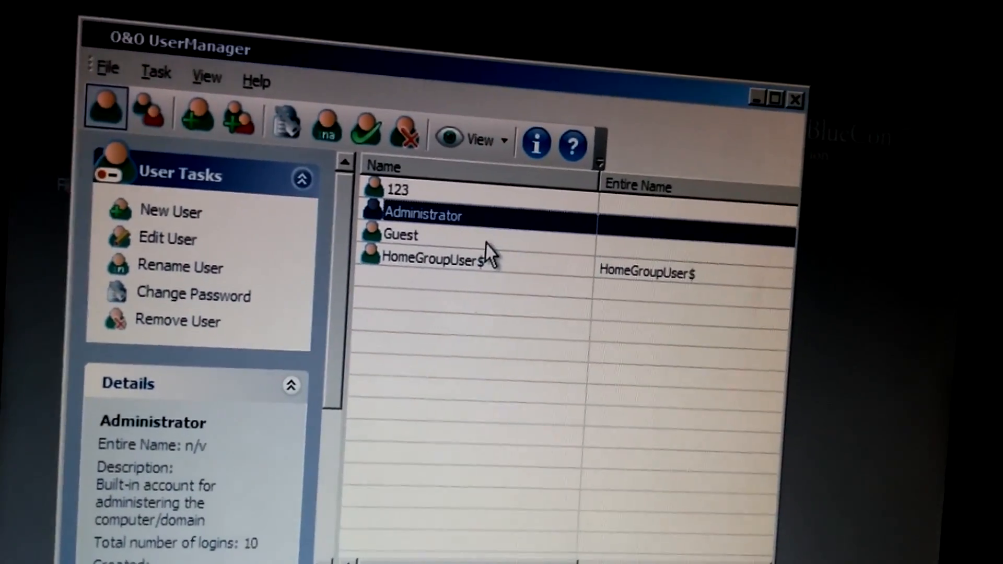
{"action": "left_click", "coordinate": [455, 200]}
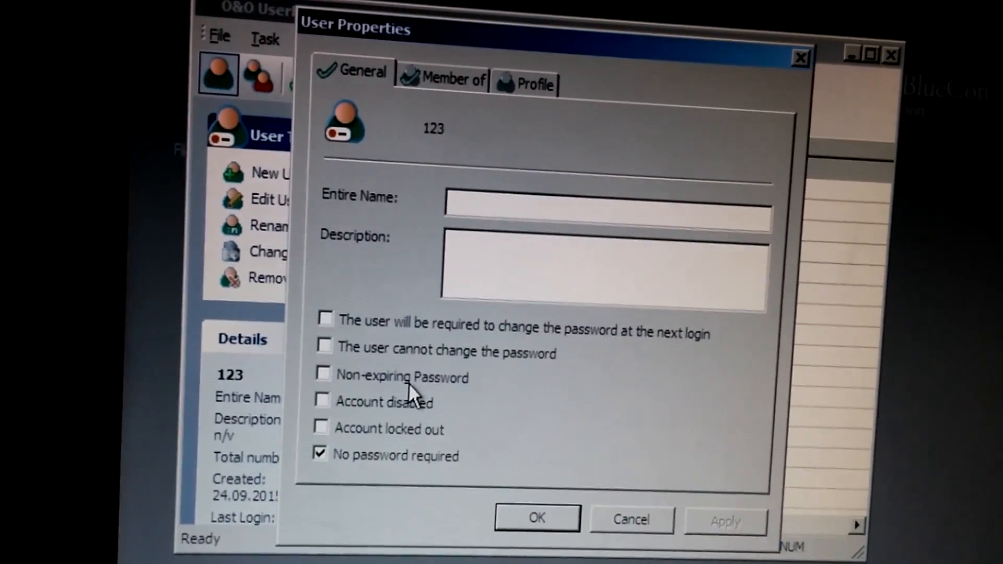
- Tick Non-expiring Password for account 123 and confirm the property changes
{"action": "left_click", "coordinate": [324, 377]}
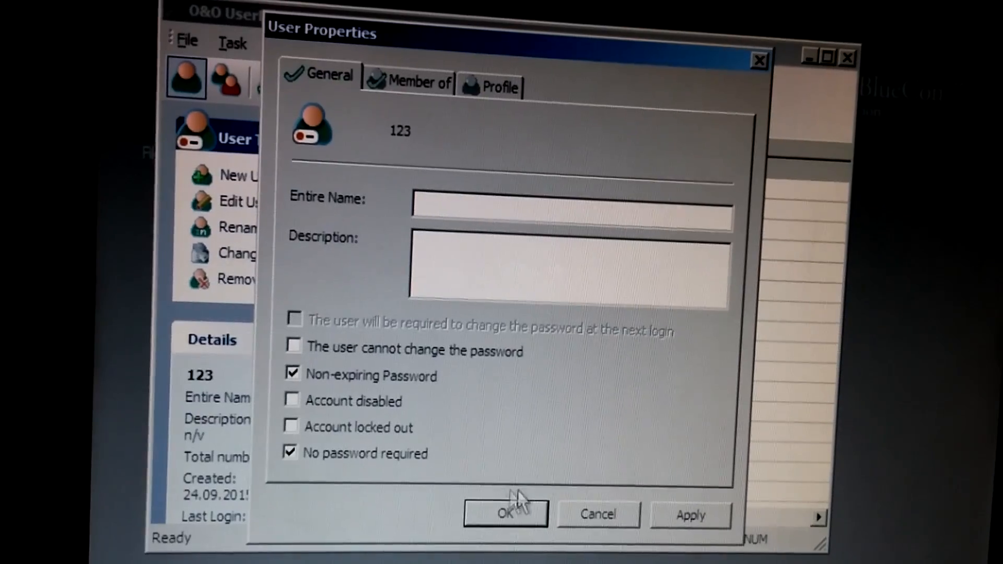
{"action": "left_click", "coordinate": [505, 514]}
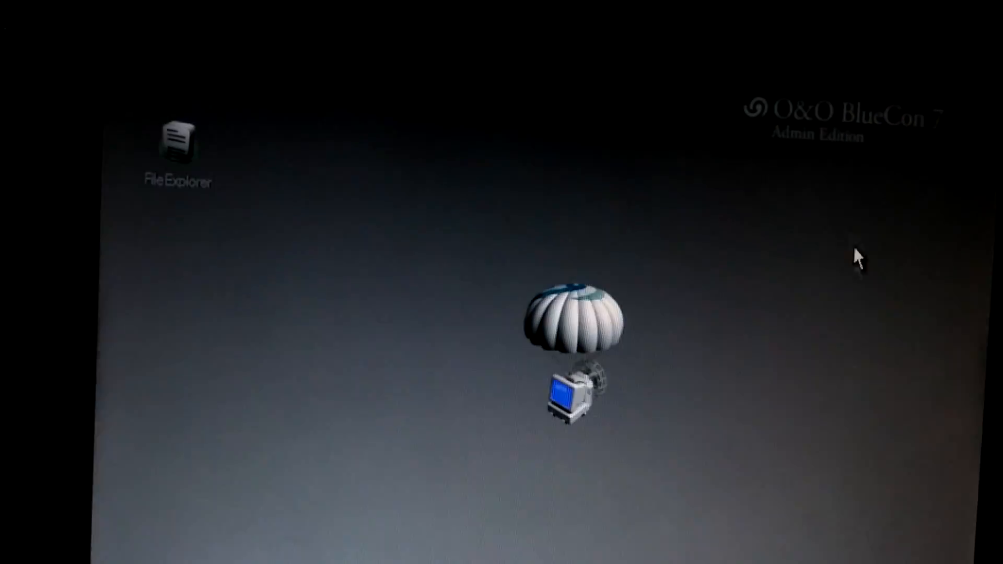
- Restart the computer from the Start menu, confirming BlueCon's exit
{"action": "left_click", "coordinate": [179, 503]}
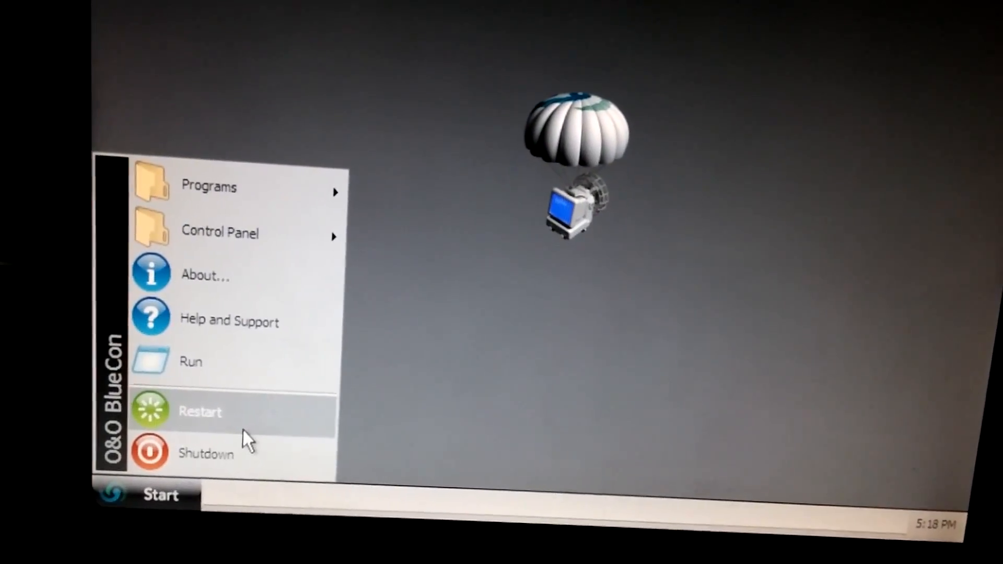
{"action": "left_click", "coordinate": [199, 412]}
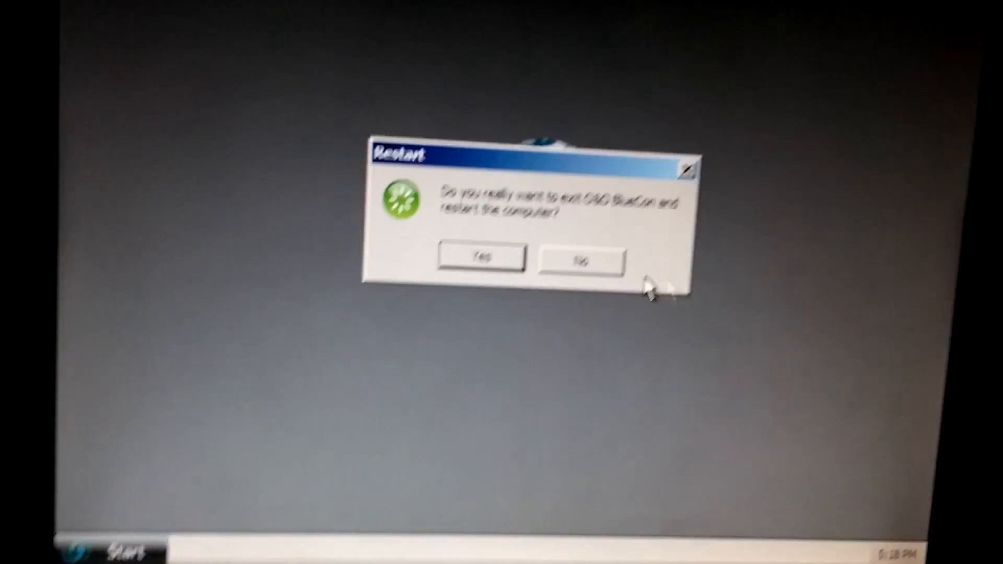
{"action": "left_click", "coordinate": [479, 256]}
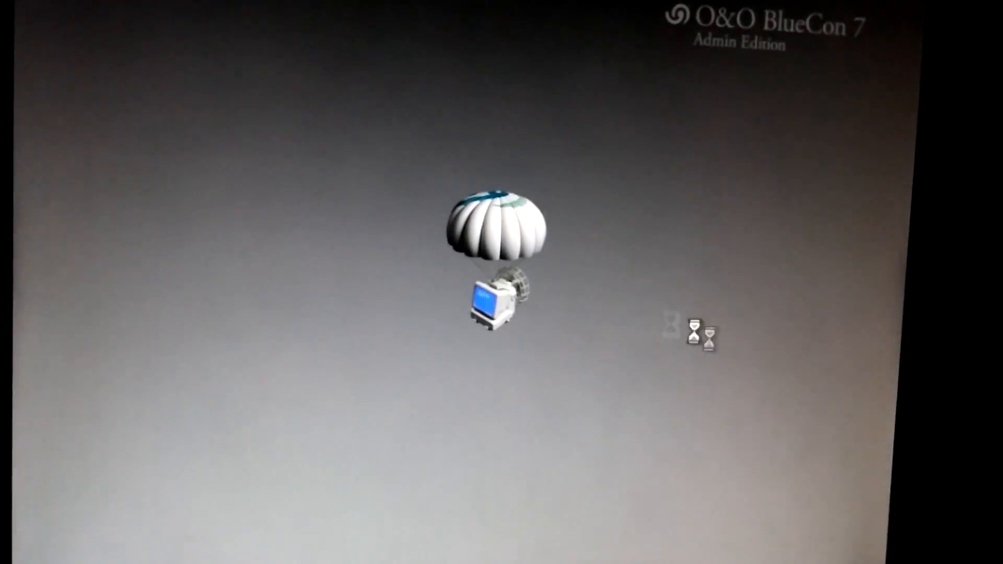